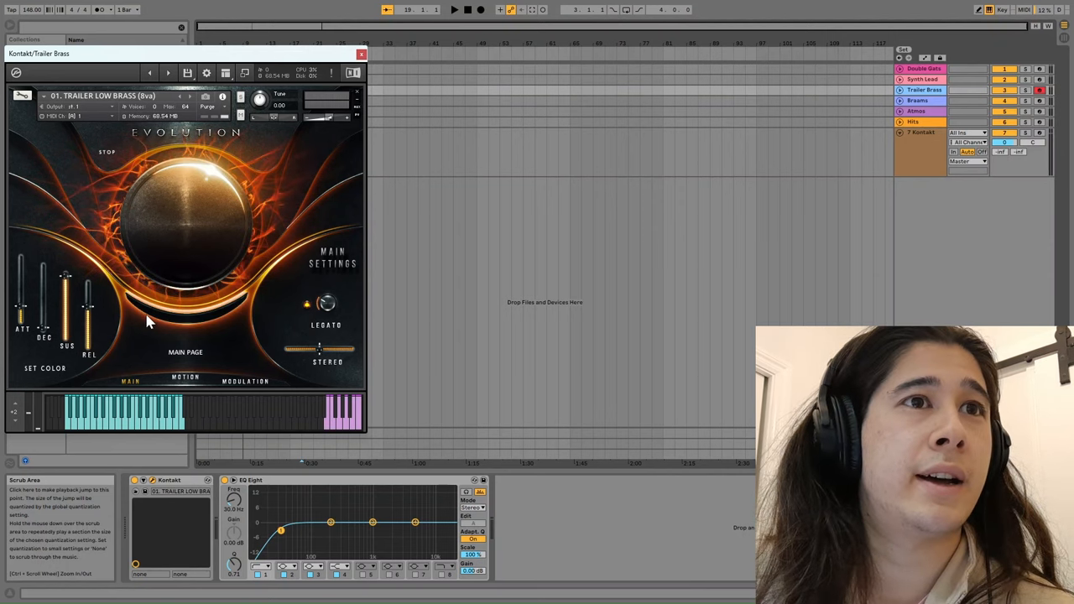
pyautogui.moveTo(202, 423)
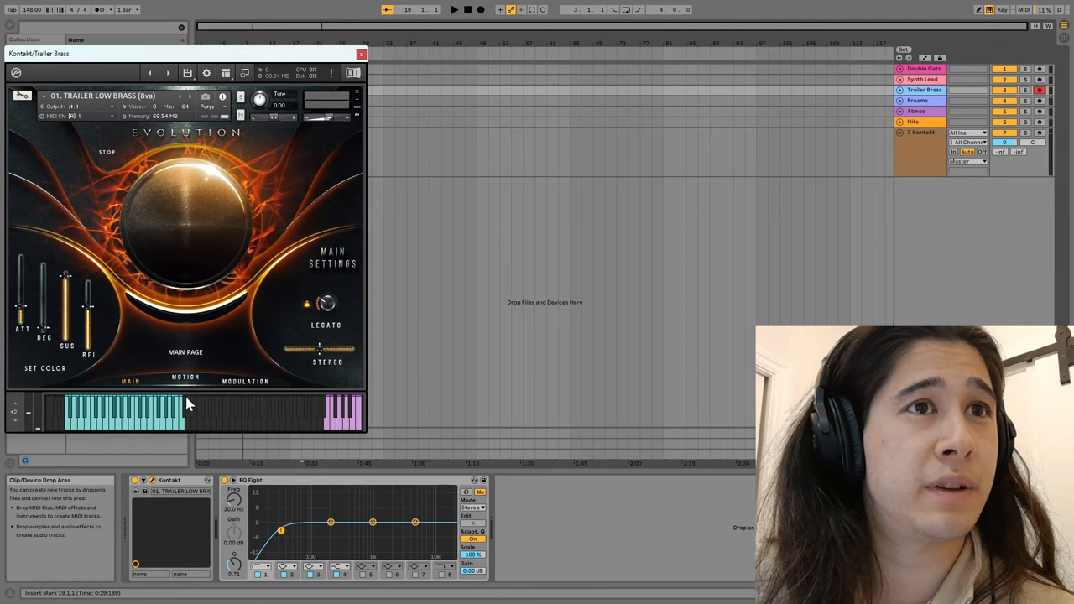
# - On the brass Motion page, fill in the step pattern and choose a reverb space for the effect chain
pyautogui.click(185, 378)
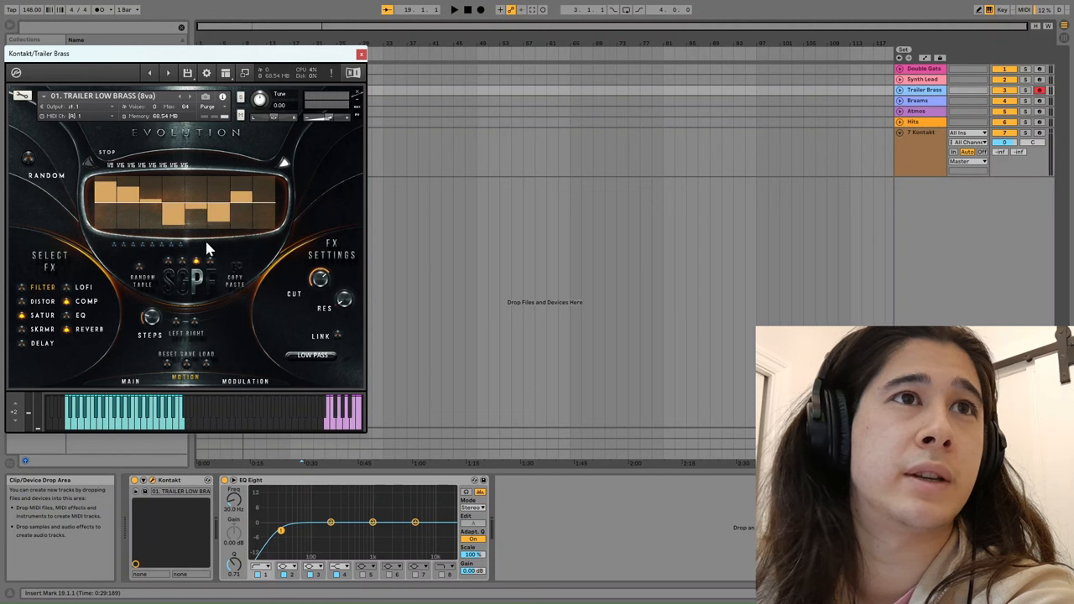
pyautogui.moveTo(154, 250)
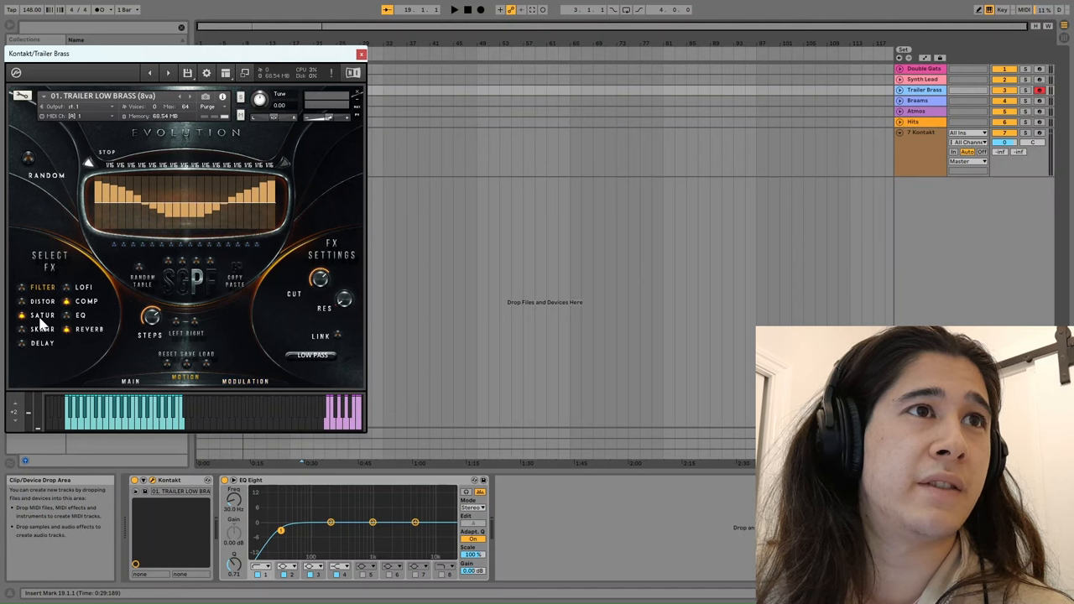
pyautogui.click(88, 302)
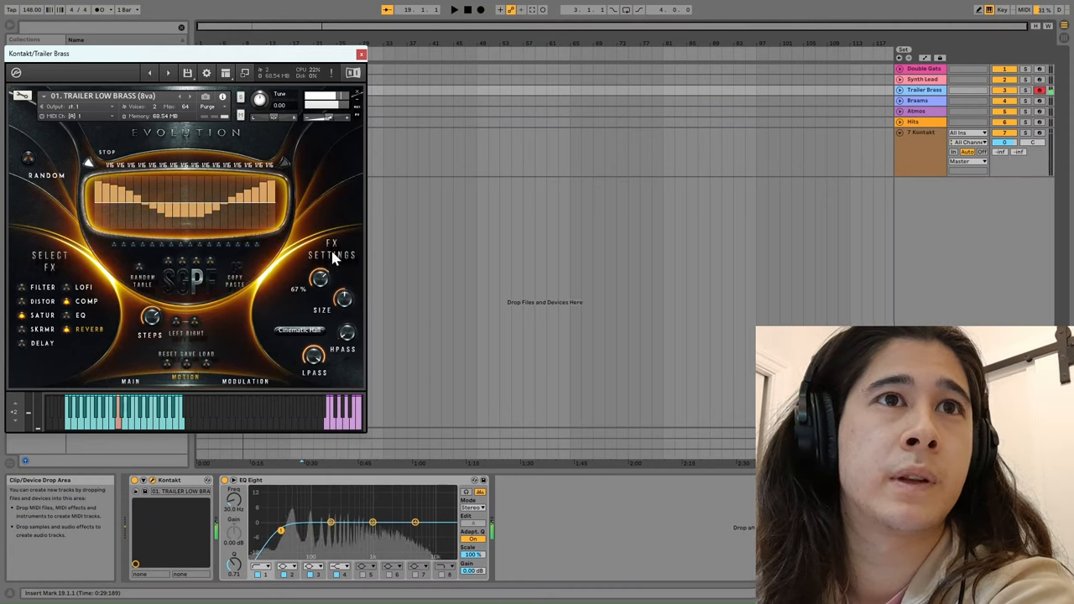
pyautogui.click(298, 329)
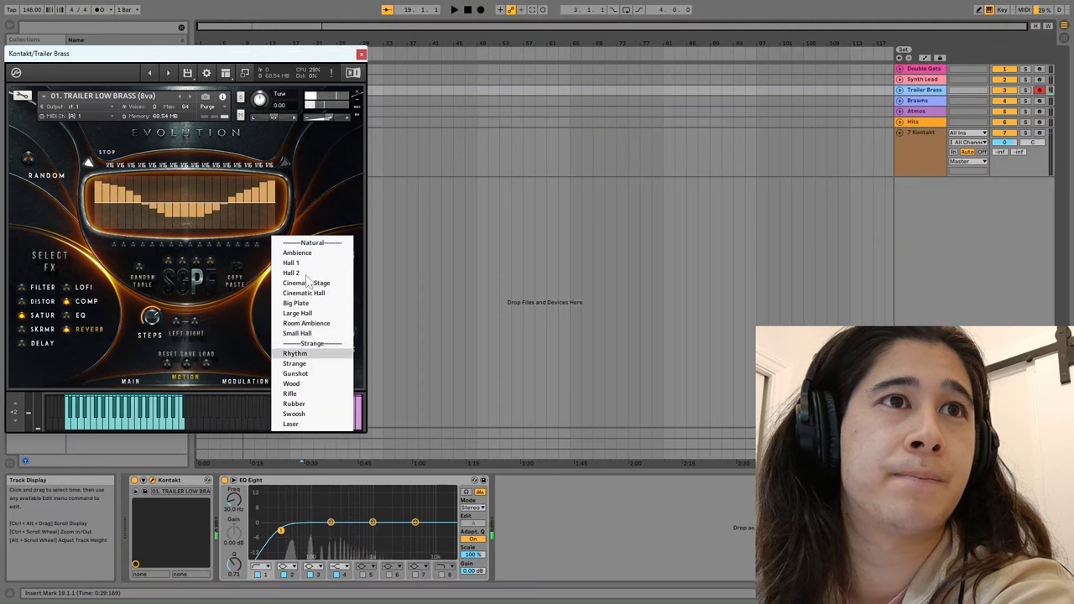
pyautogui.click(302, 292)
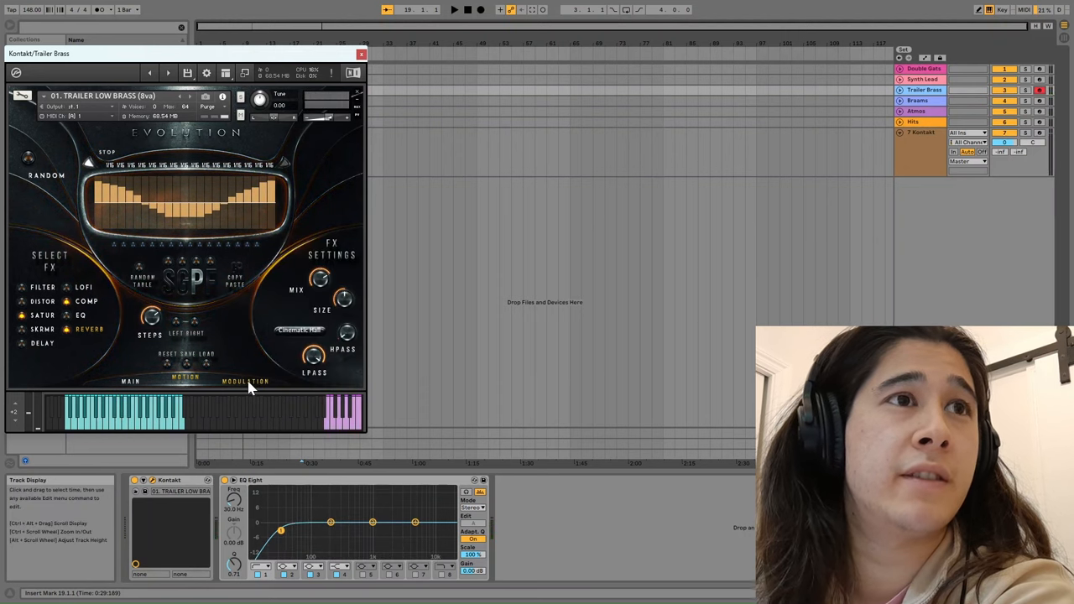
# - Show the brass Modulation page with its volume and pan LFO controls
pyautogui.click(245, 380)
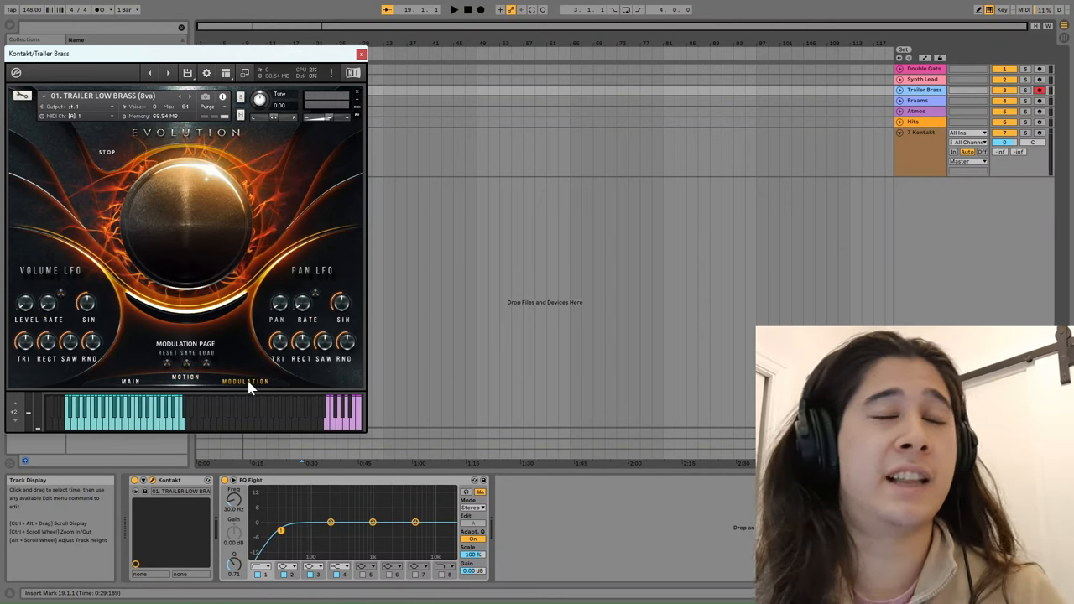
pyautogui.moveTo(356, 325)
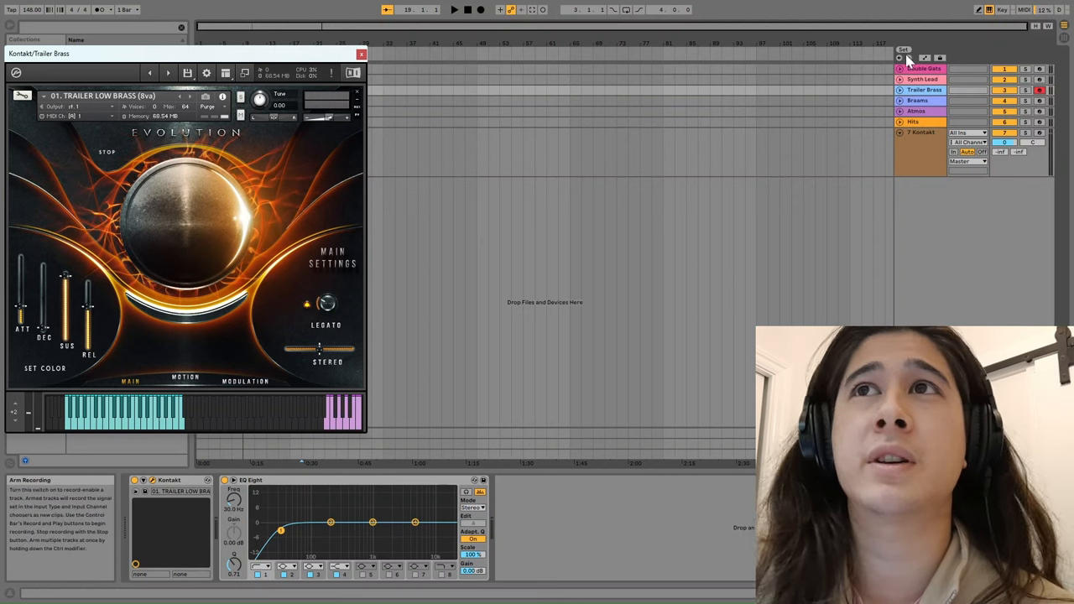
# - Bring up the Inception Braams instrument from the Braams track
pyautogui.click(916, 101)
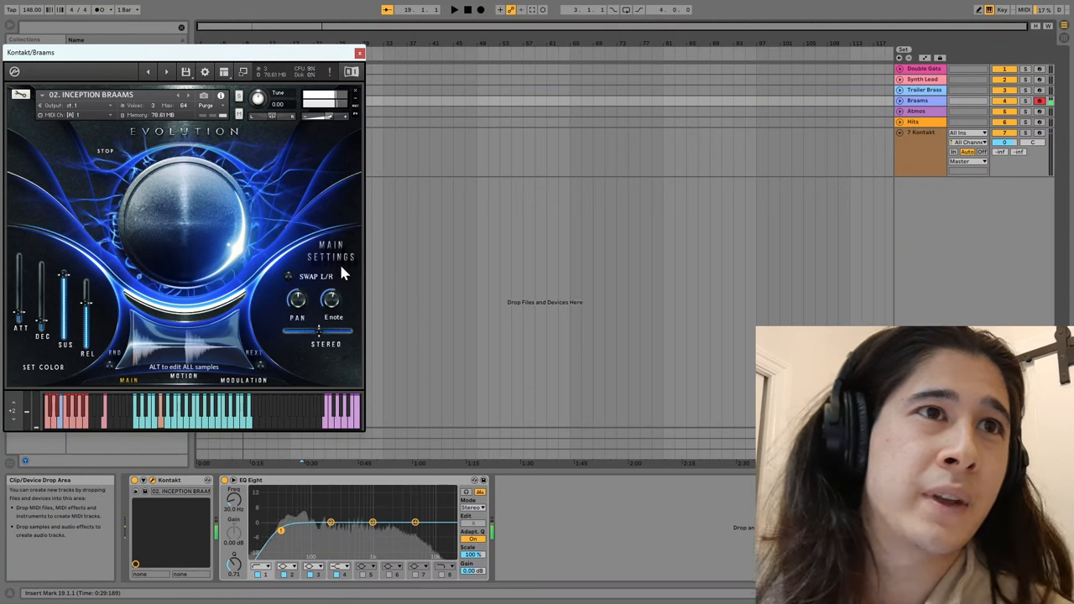
# - Glance at the braams Motion page, then return to the arrangement view
pyautogui.click(184, 379)
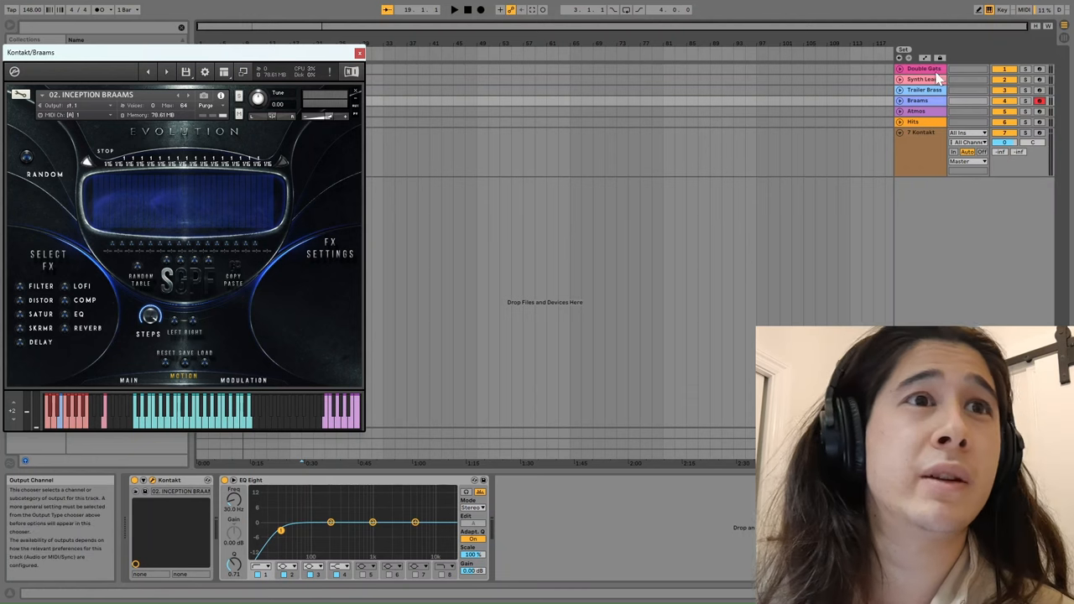
pyautogui.click(127, 379)
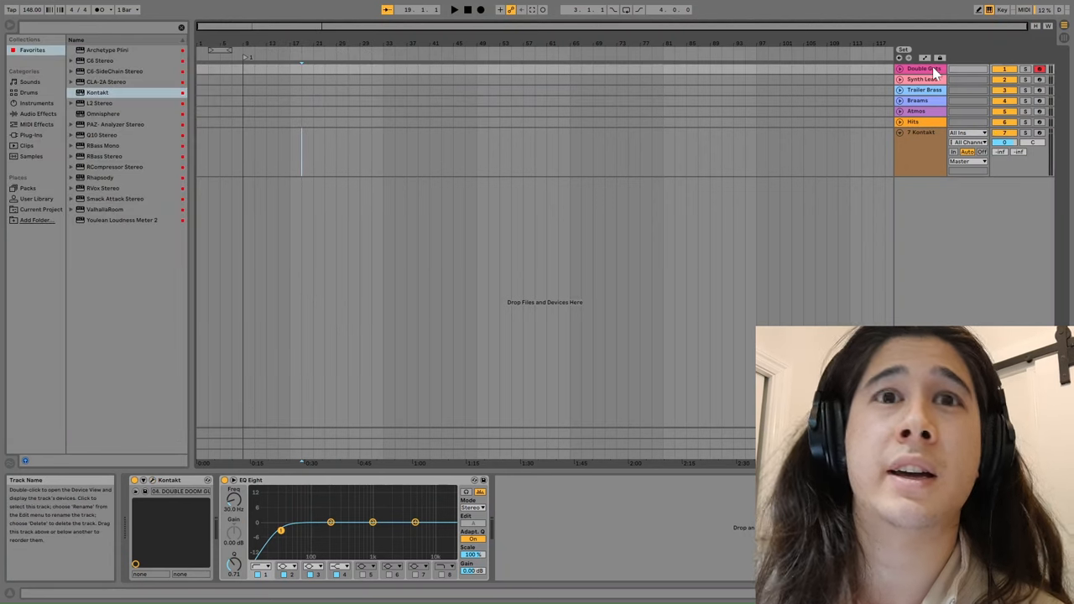
# - Show the Synth Lead track's Kontakt instrument, the Purple Clouds patch
pyautogui.doubleClick(922, 67)
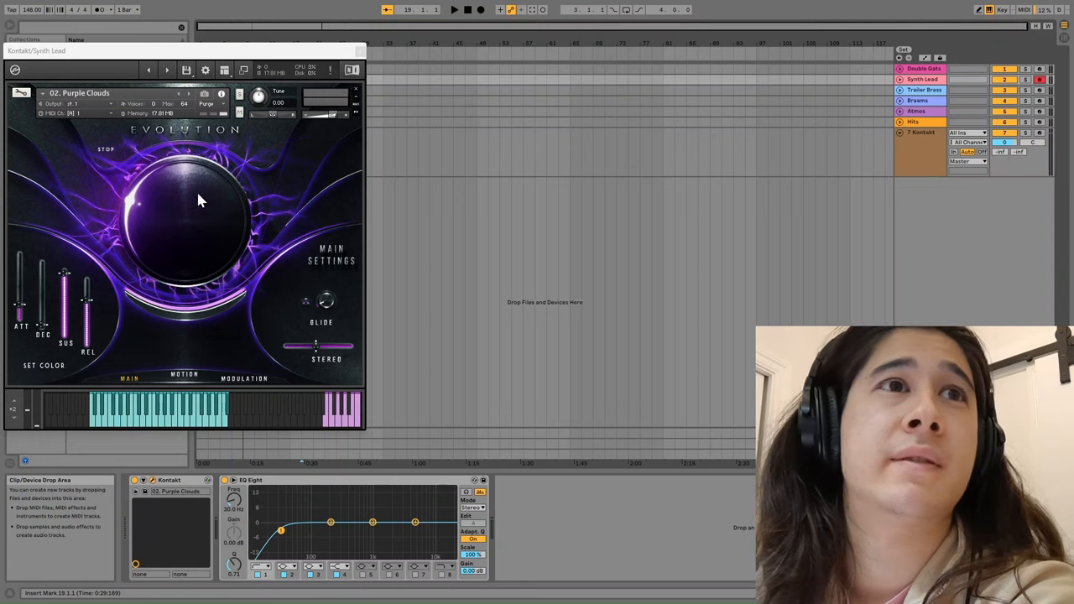
pyautogui.moveTo(282, 265)
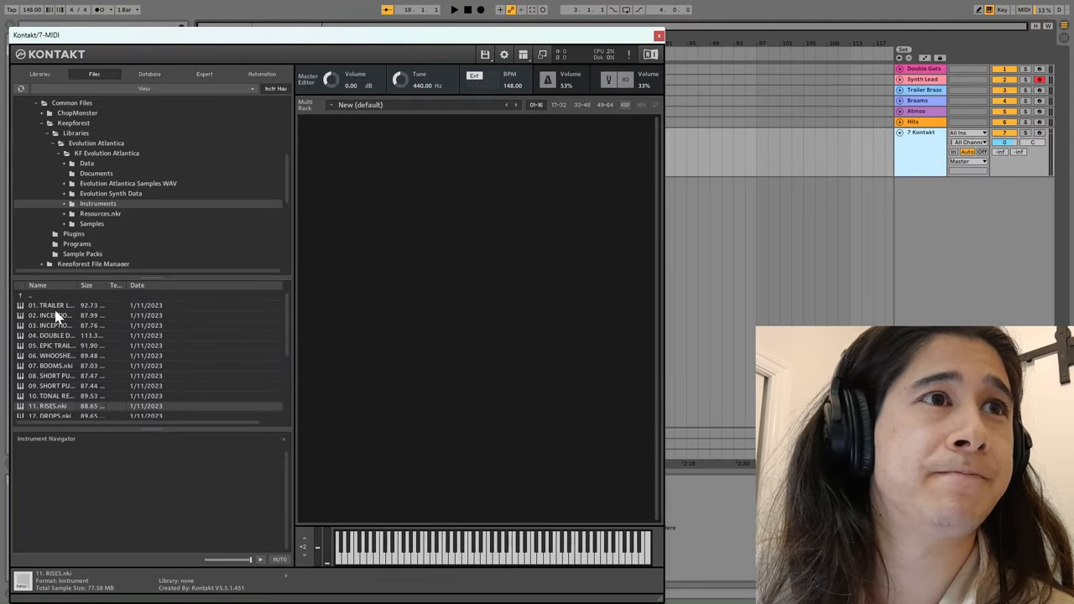
# - Browse the Evolution Atlantica Instruments list down to the GUITARS folder and list its patches
pyautogui.scroll(-3)
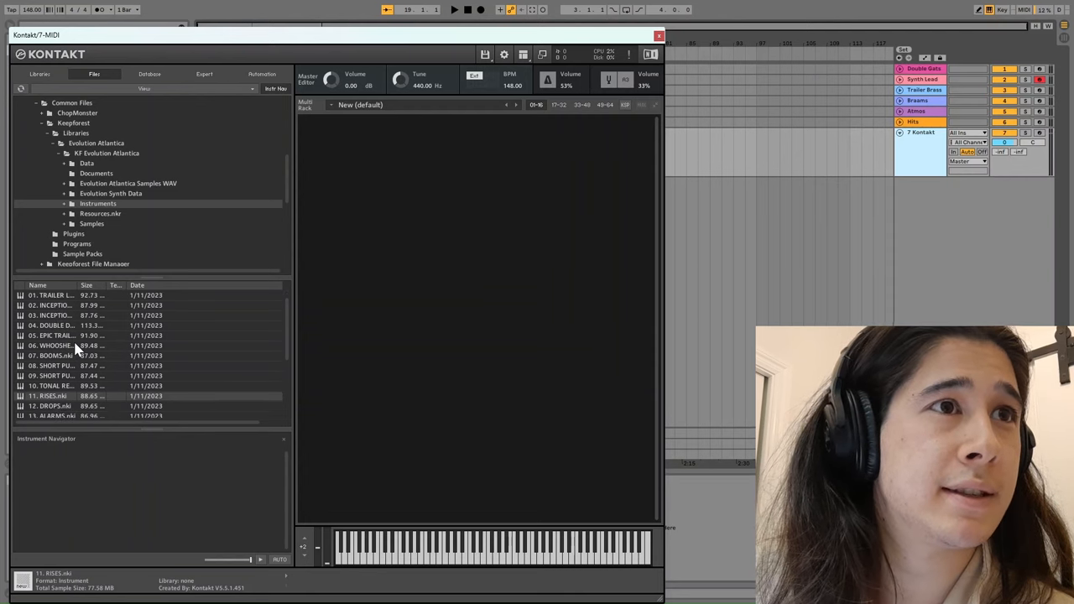
pyautogui.scroll(-3)
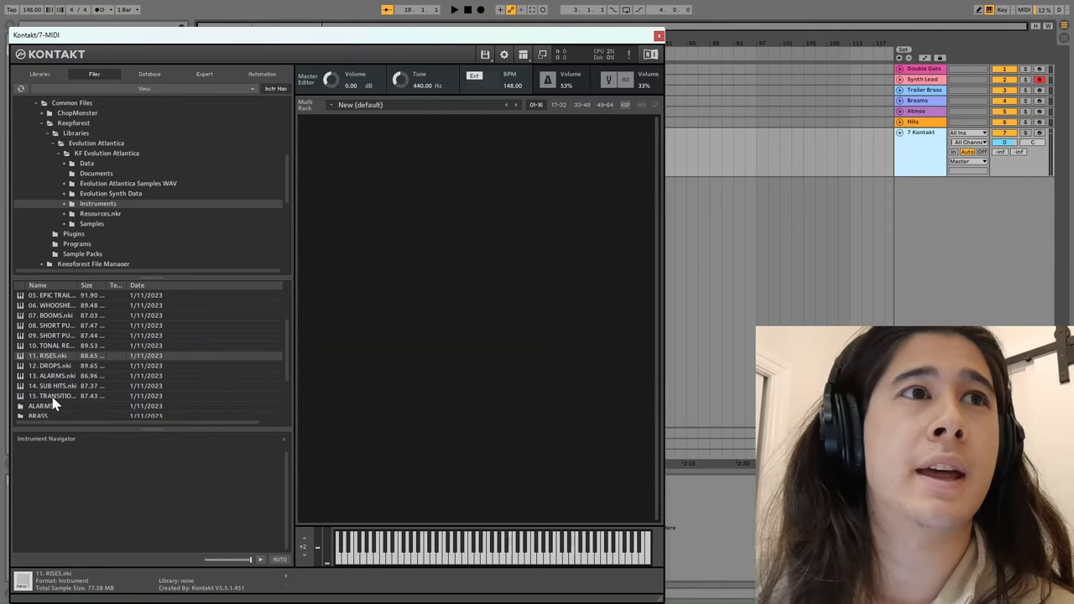
pyautogui.scroll(-3)
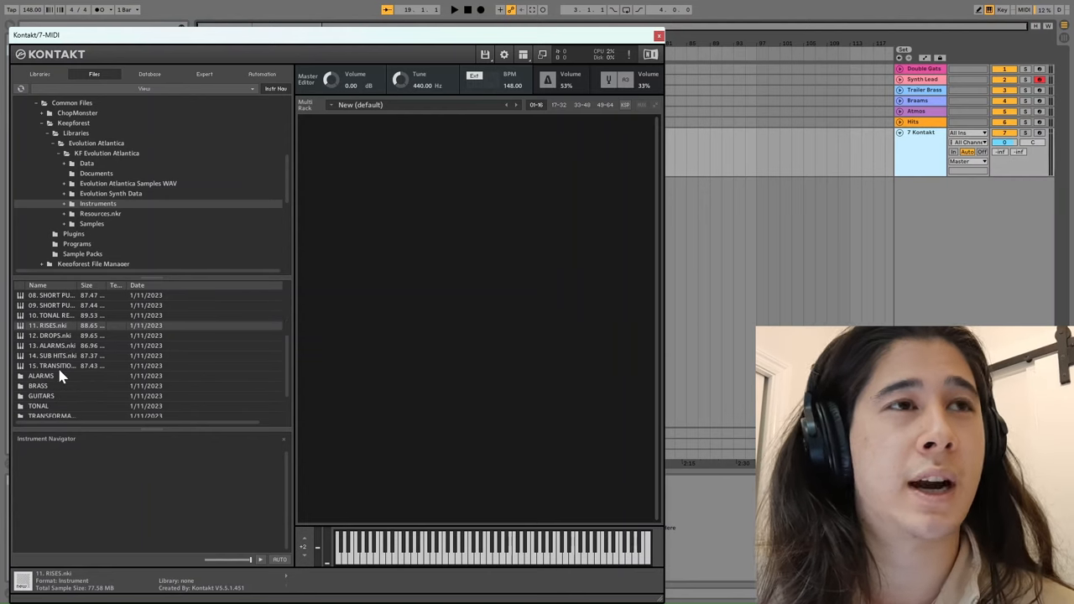
pyautogui.scroll(-3)
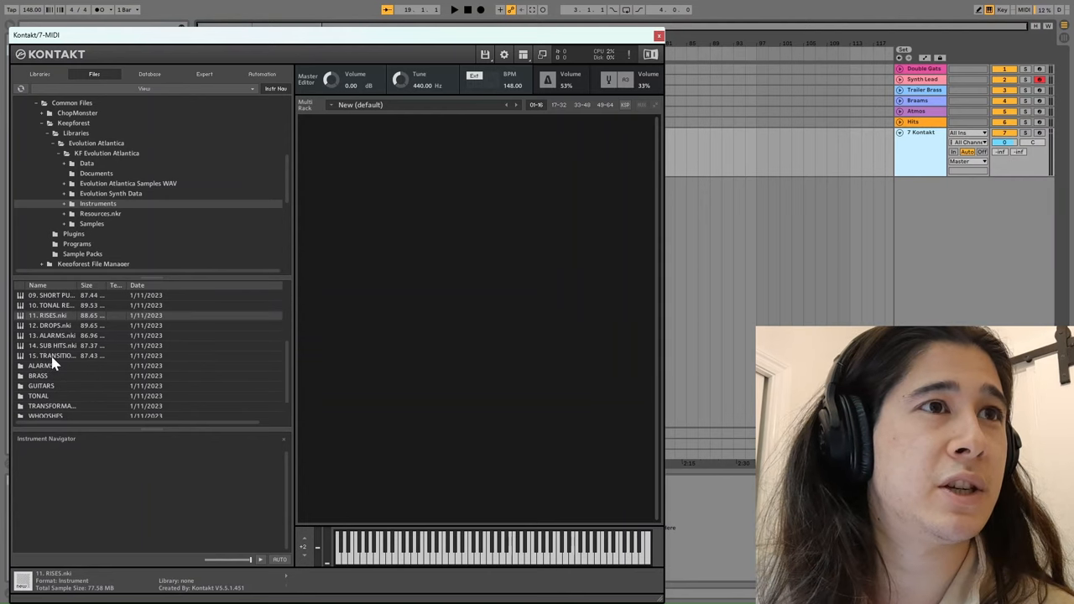
pyautogui.scroll(-3)
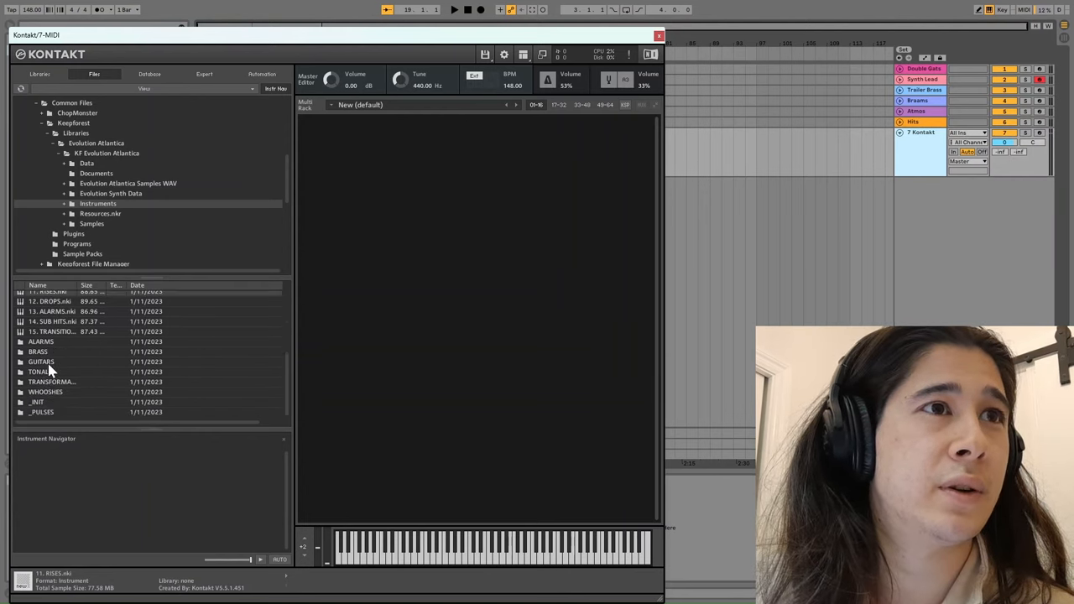
pyautogui.click(40, 362)
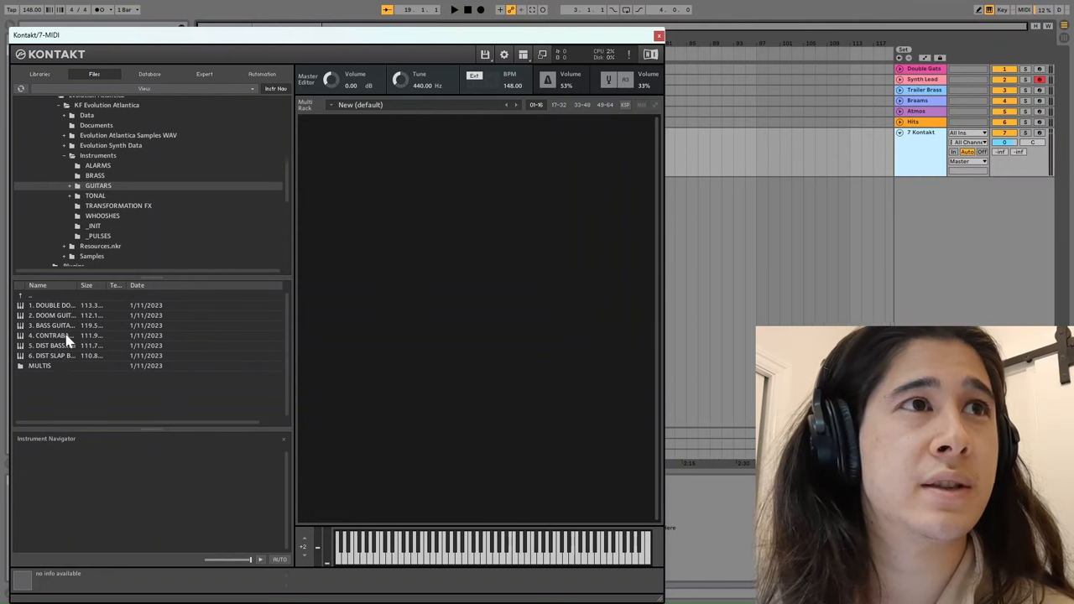
pyautogui.moveTo(109, 309)
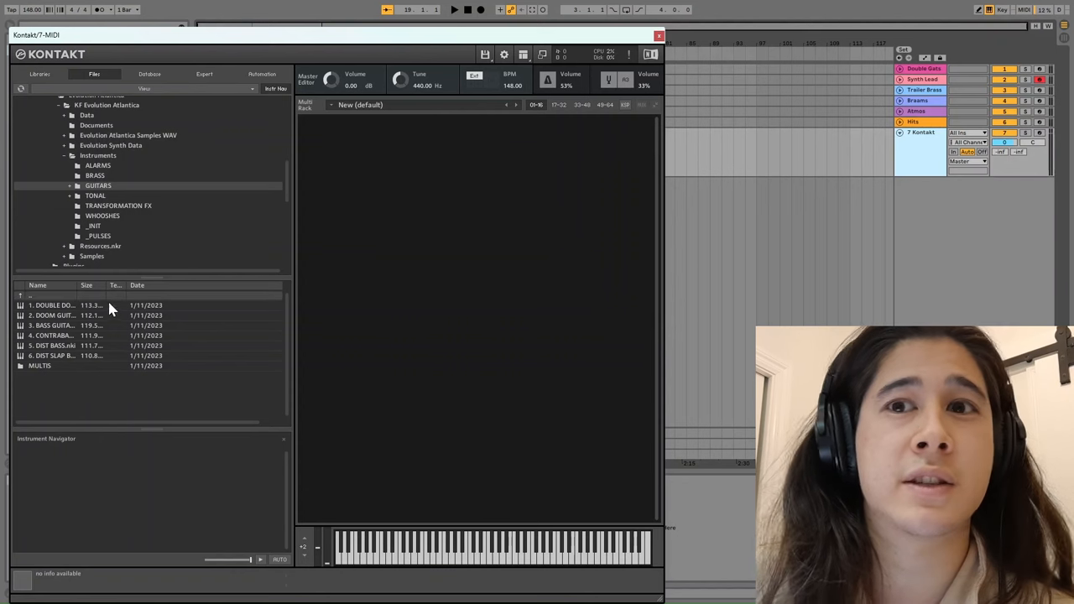
pyautogui.moveTo(119, 292)
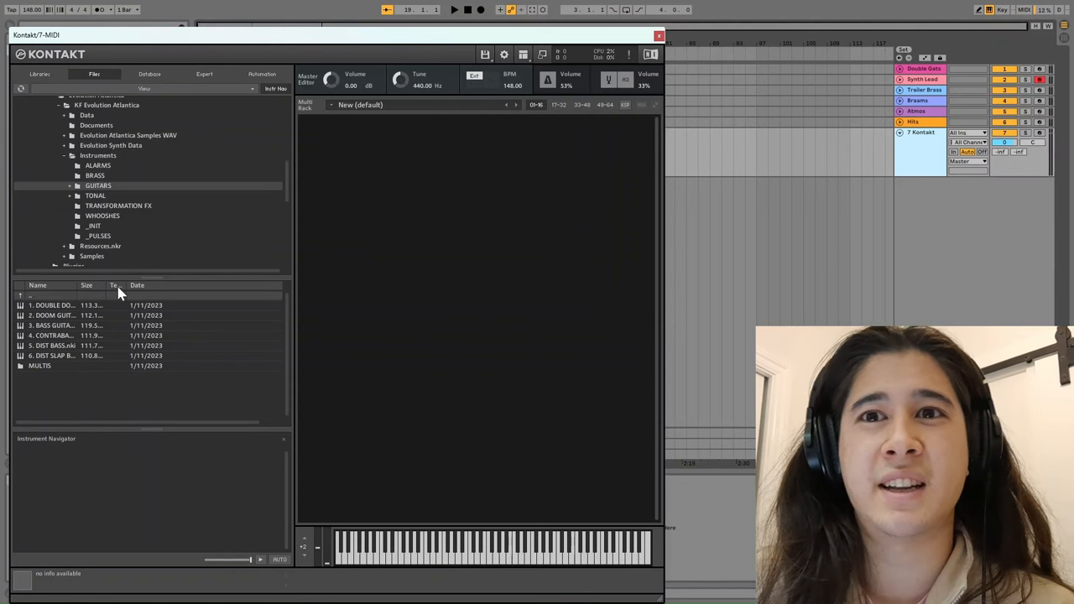
pyautogui.moveTo(141, 310)
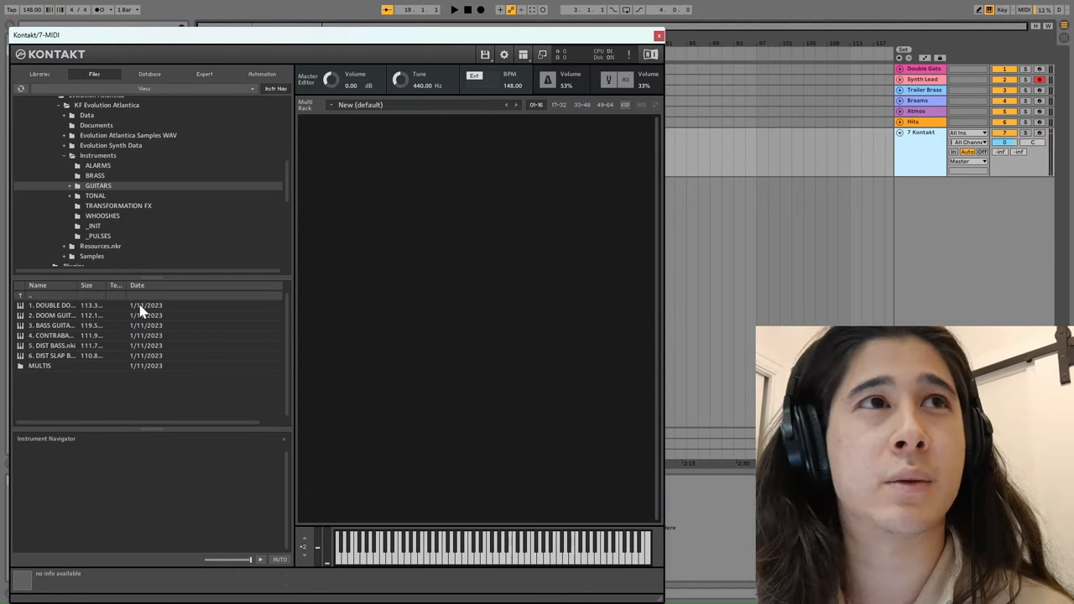
pyautogui.moveTo(562, 212)
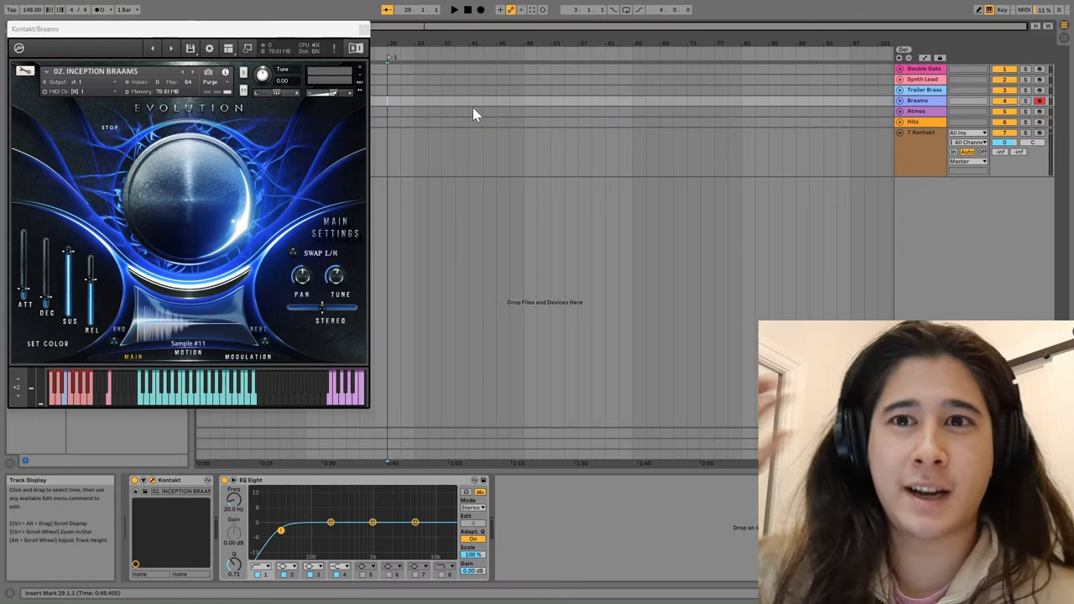
pyautogui.moveTo(473, 128)
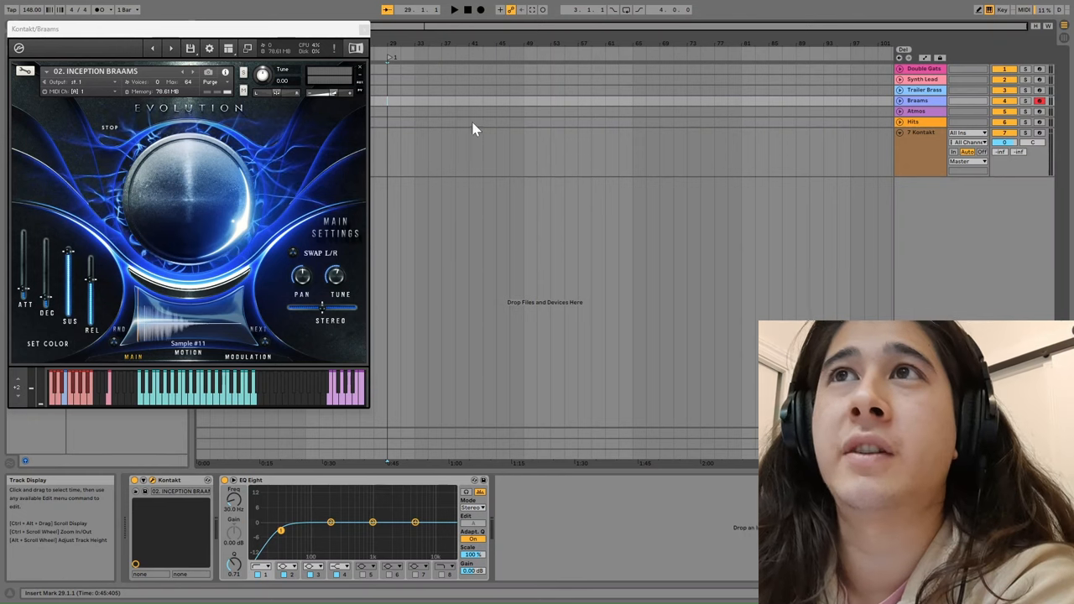
pyautogui.moveTo(430, 79)
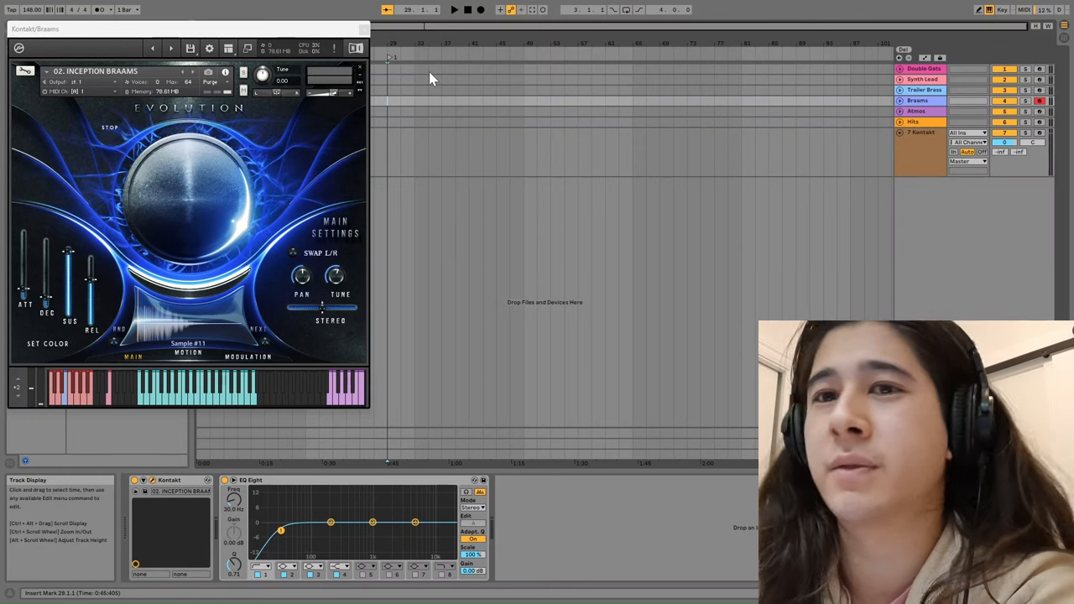
pyautogui.moveTo(435, 110)
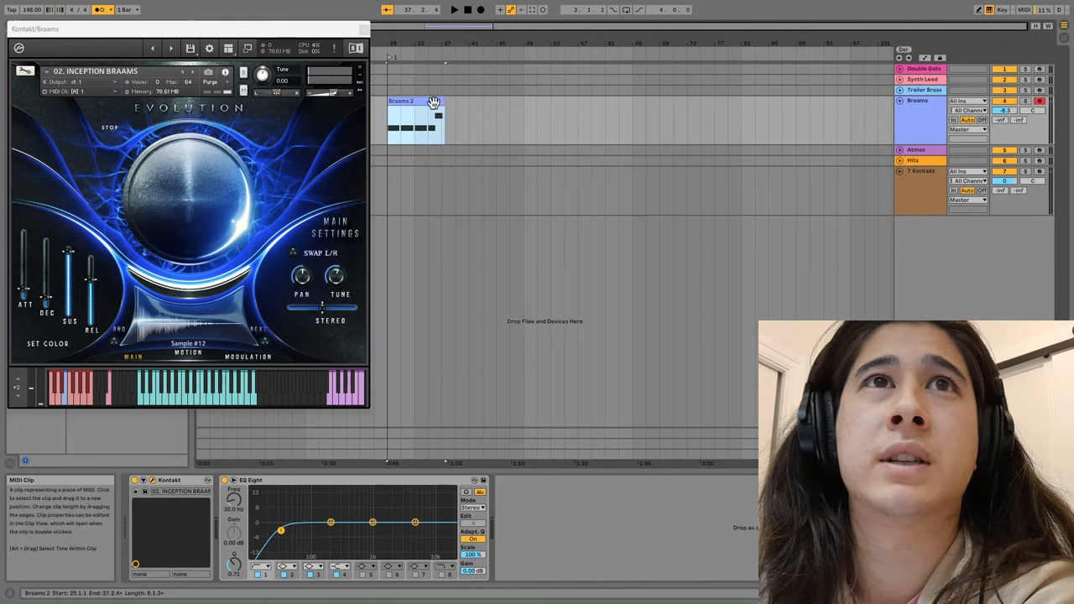
# - Create the opening MIDI clip at bar 1 on the Braams track
pyautogui.doubleClick(416, 114)
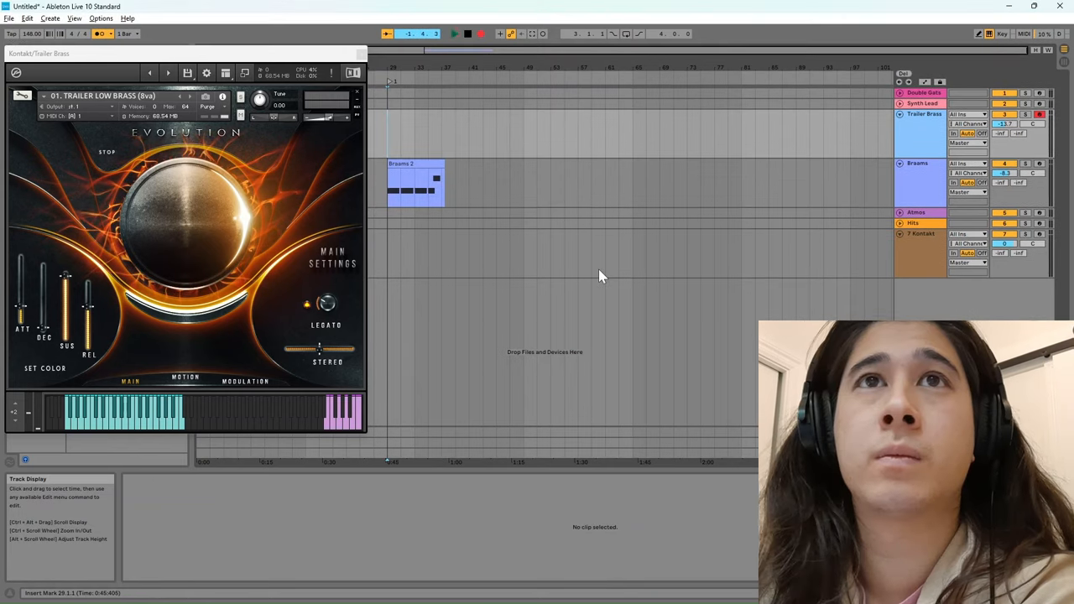
# - Add a Trailer Low Brass MIDI clip stacked above the braams clip
pyautogui.click(453, 33)
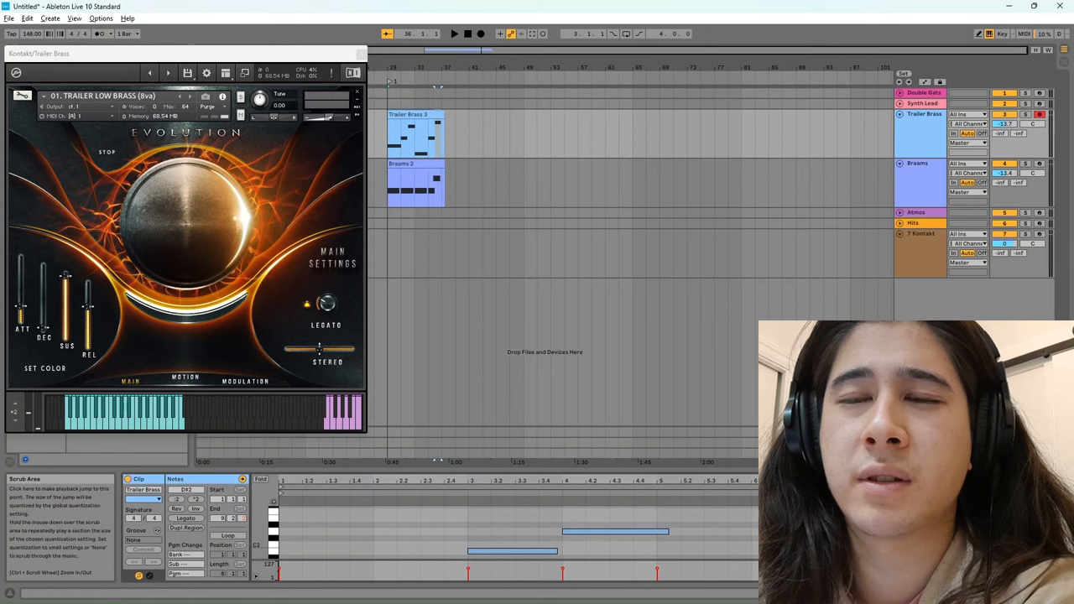
pyautogui.click(453, 34)
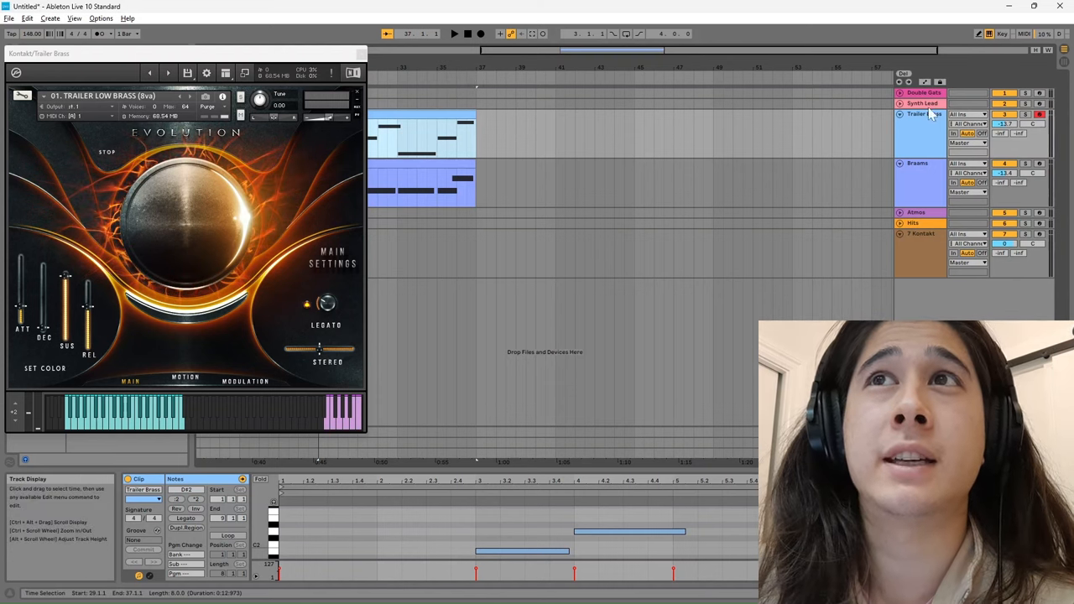
# - Load the Double Doom Guitar patch for a guitar clip entering after the brass
pyautogui.click(923, 93)
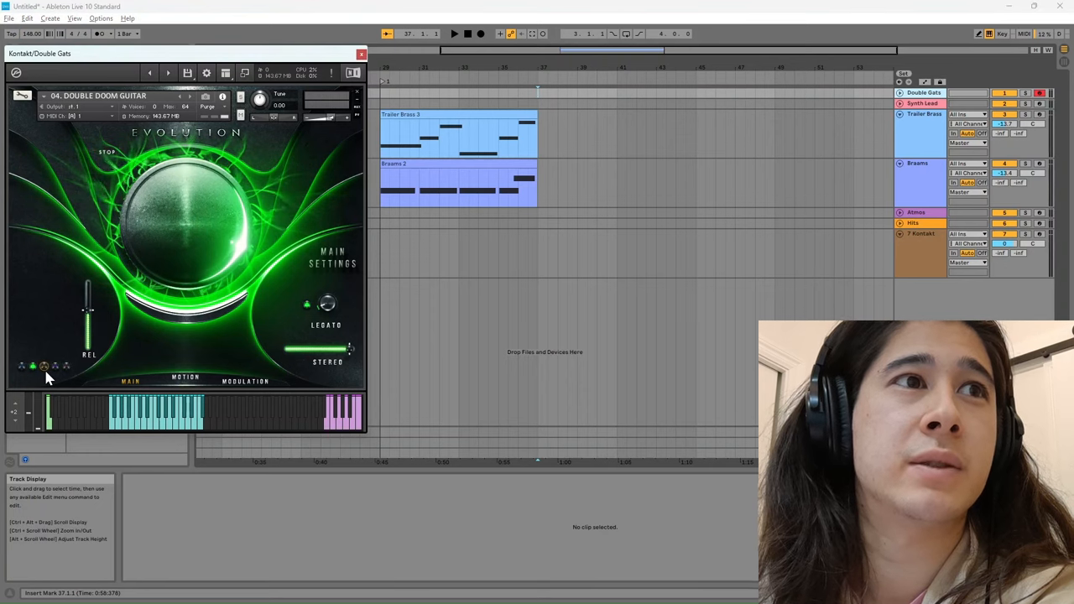
pyautogui.click(44, 366)
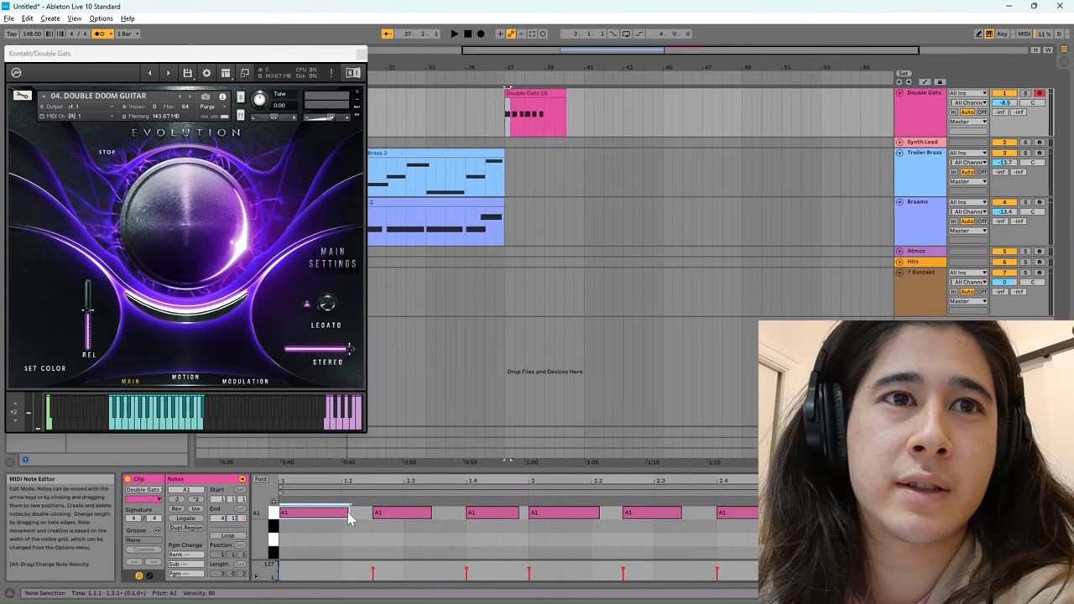
# - Close the Kontakt window so the arrangement with braams, brass and guitar clips shows in full
pyautogui.click(453, 34)
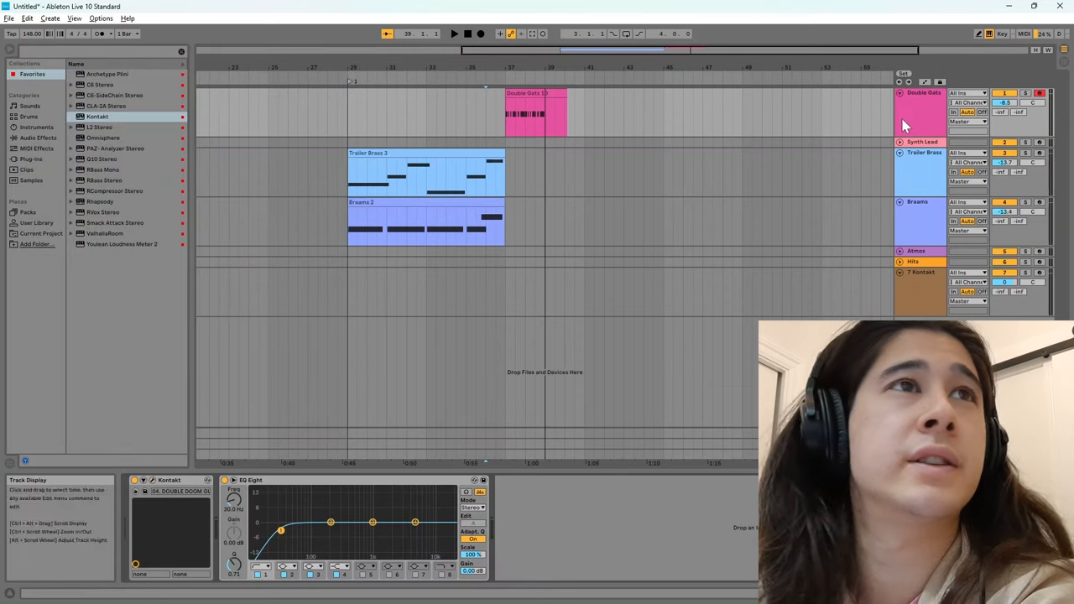
pyautogui.click(38, 138)
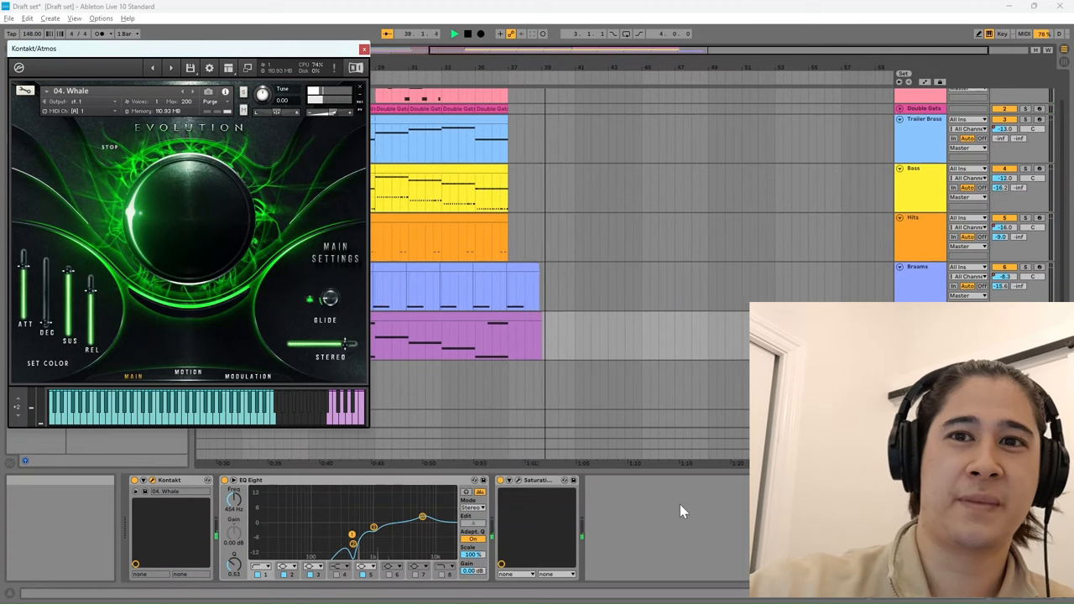
pyautogui.click(466, 34)
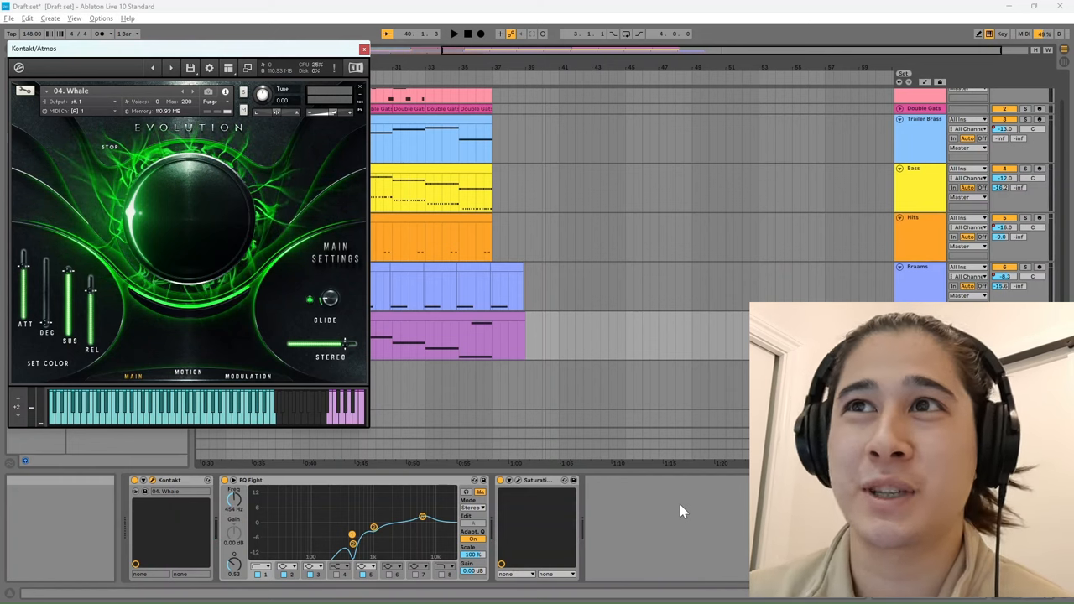
pyautogui.moveTo(512, 400)
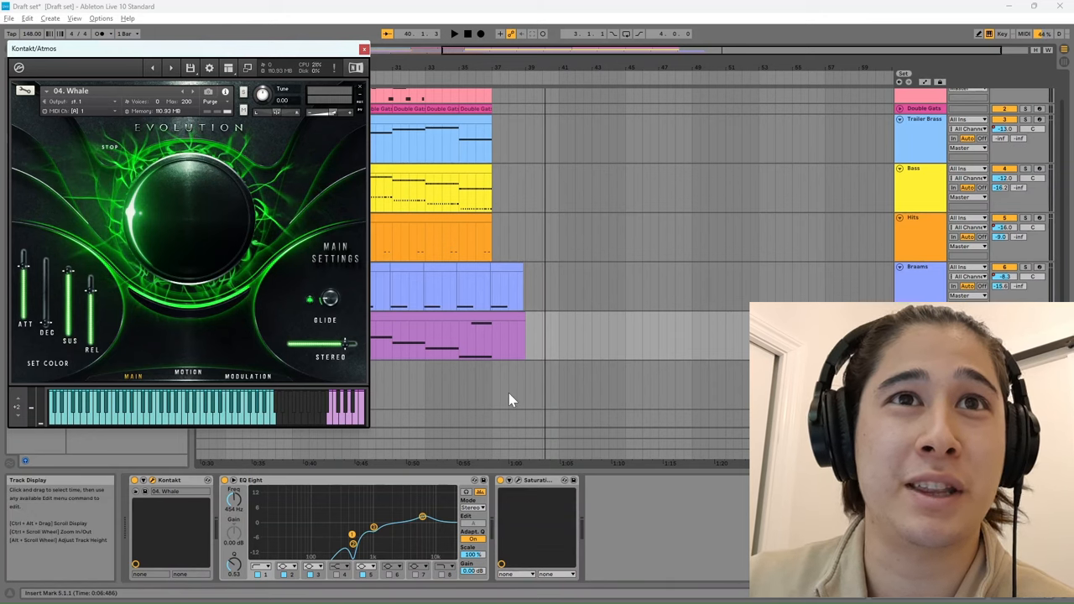